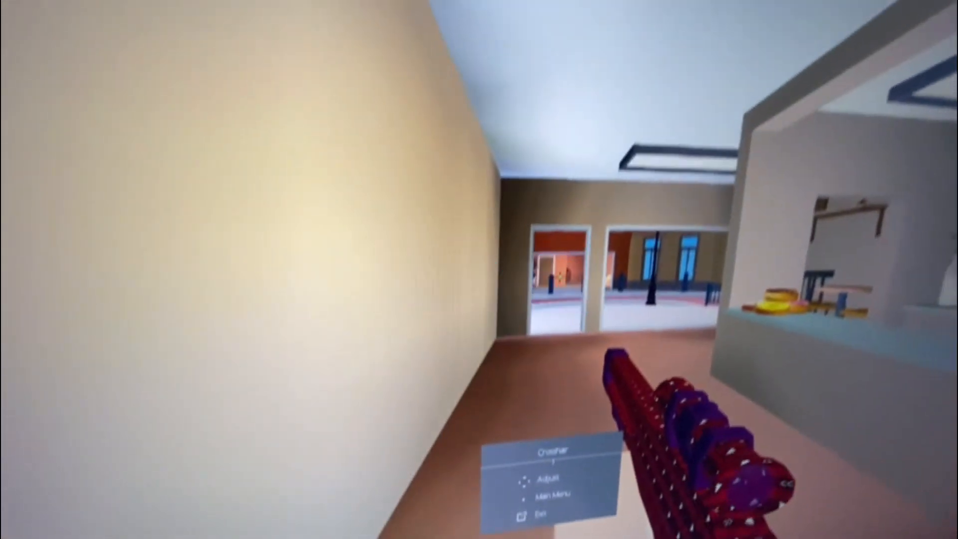
Open Arsenal's settings, review the Display options, then switch to the Graphics page
click(547, 478)
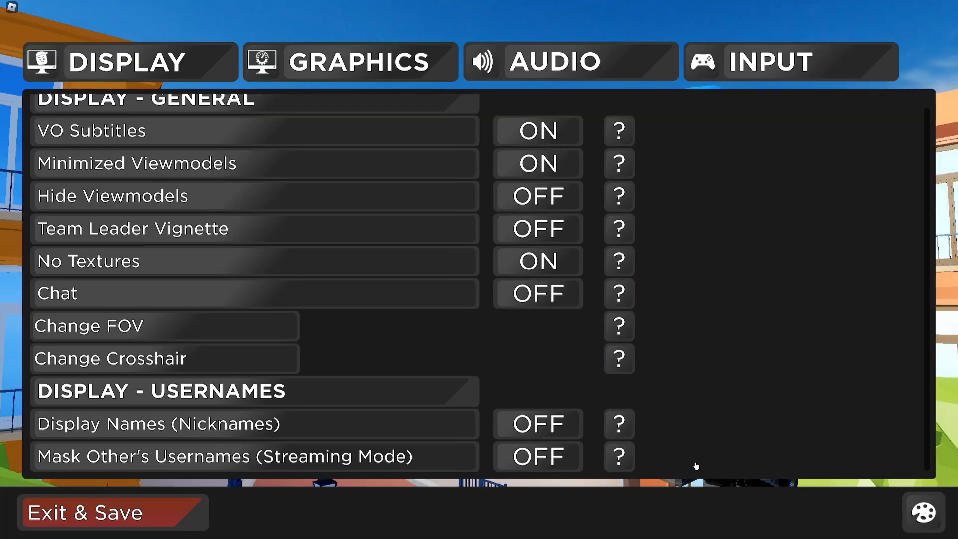
mouse_move(354, 395)
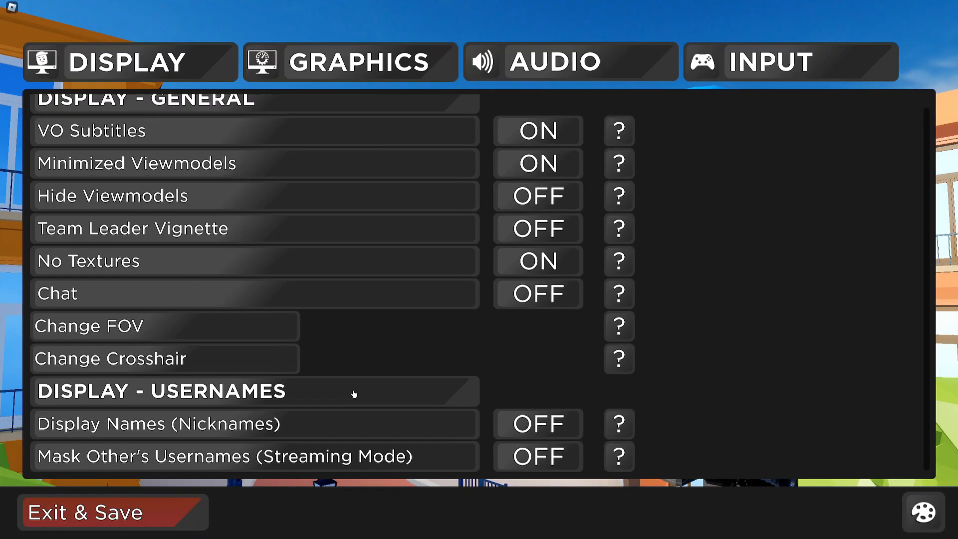
mouse_move(355, 319)
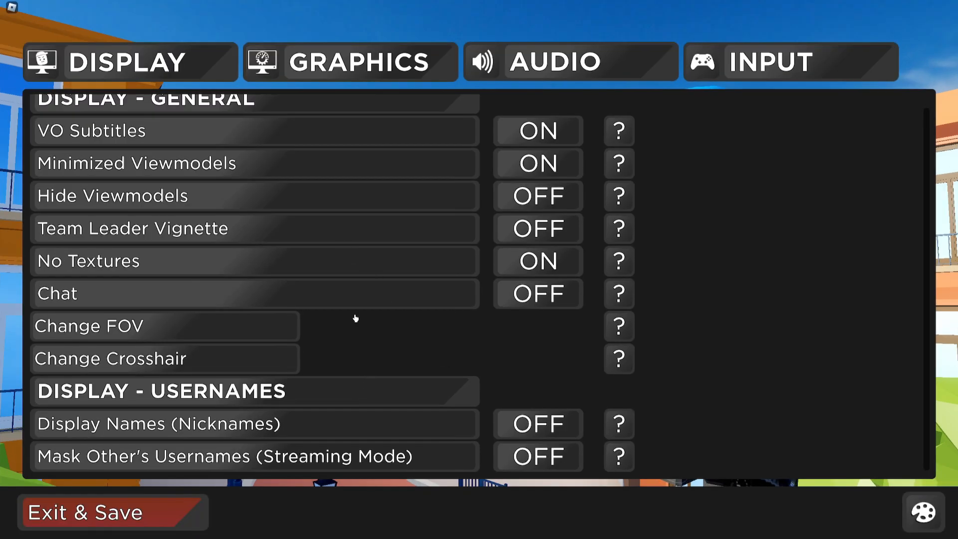
mouse_move(396, 255)
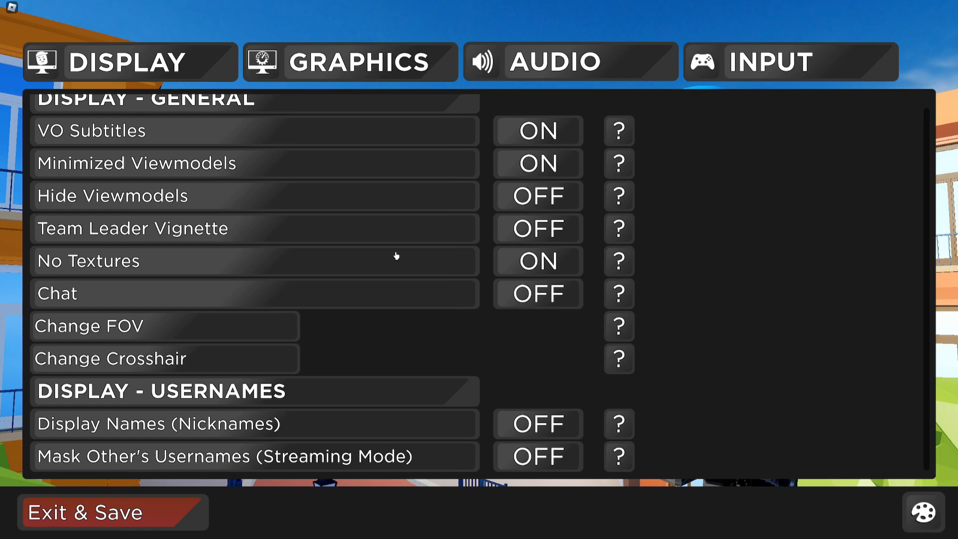
click(349, 61)
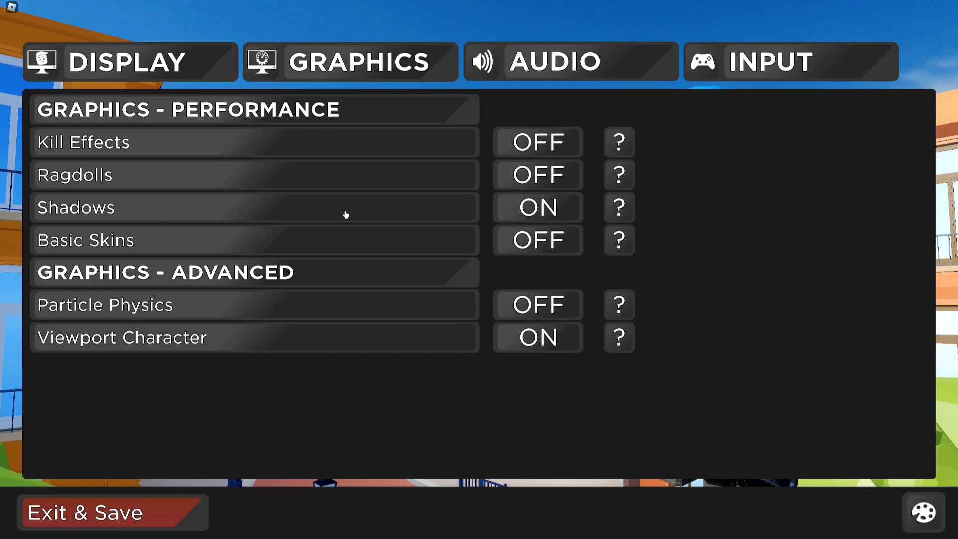
mouse_move(349, 218)
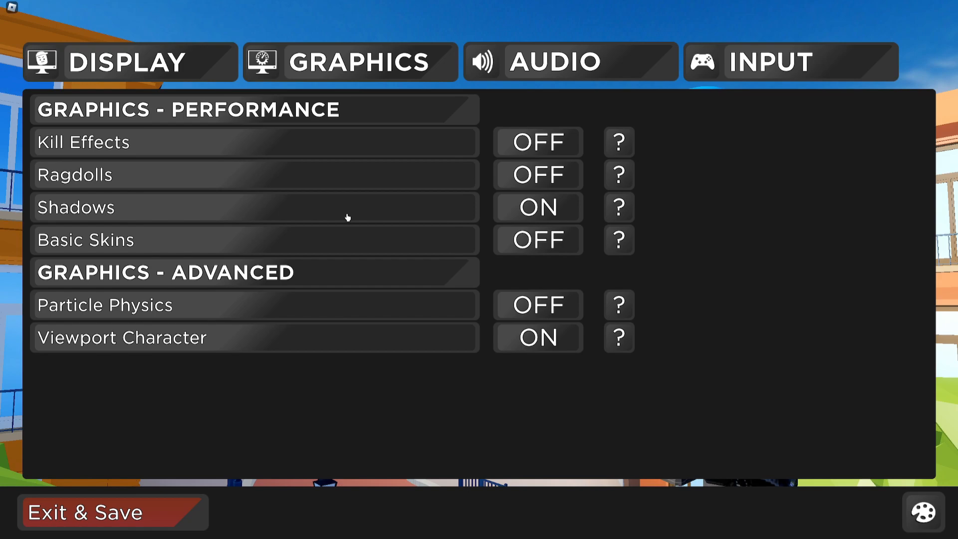
mouse_move(243, 243)
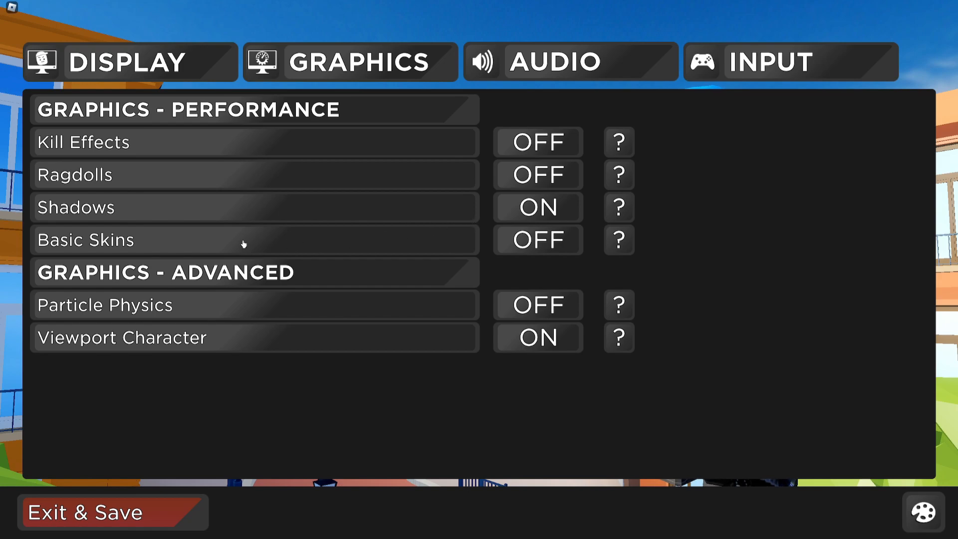
mouse_move(548, 272)
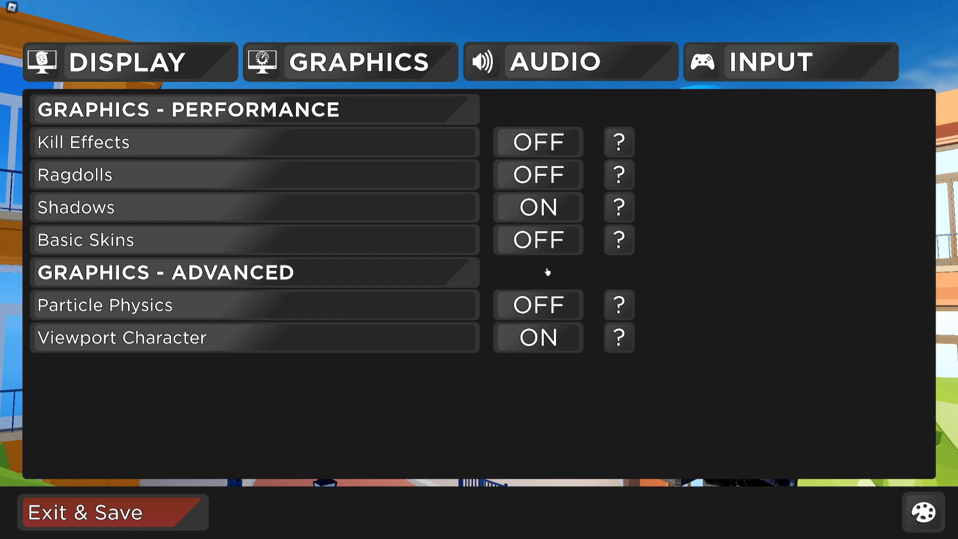
mouse_move(565, 257)
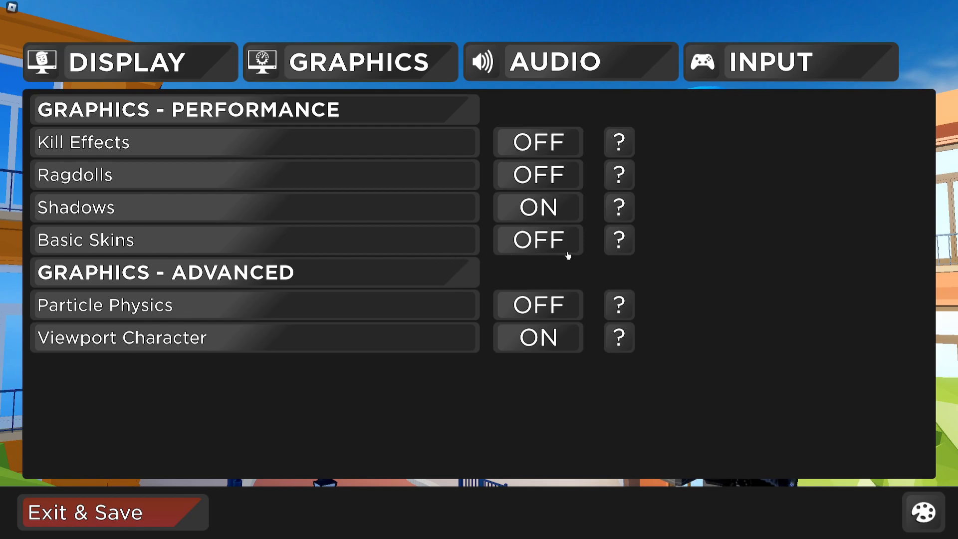
Switch from the reviewed Graphics options to the Audio settings page
click(553, 61)
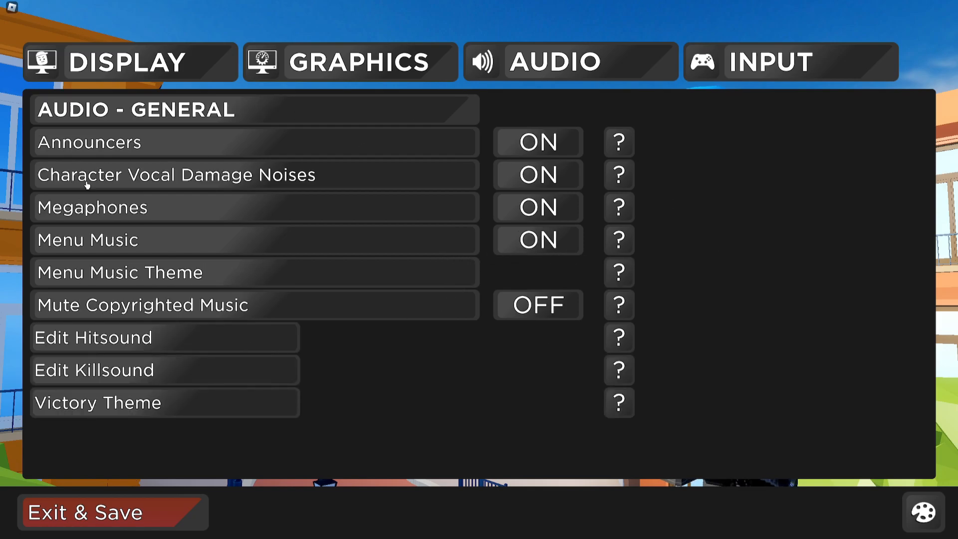
mouse_move(347, 340)
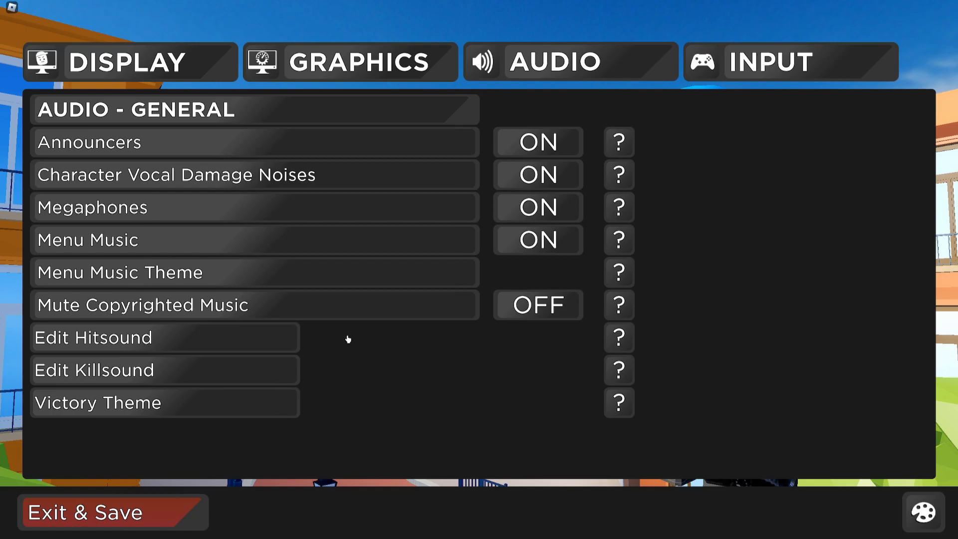
mouse_move(548, 328)
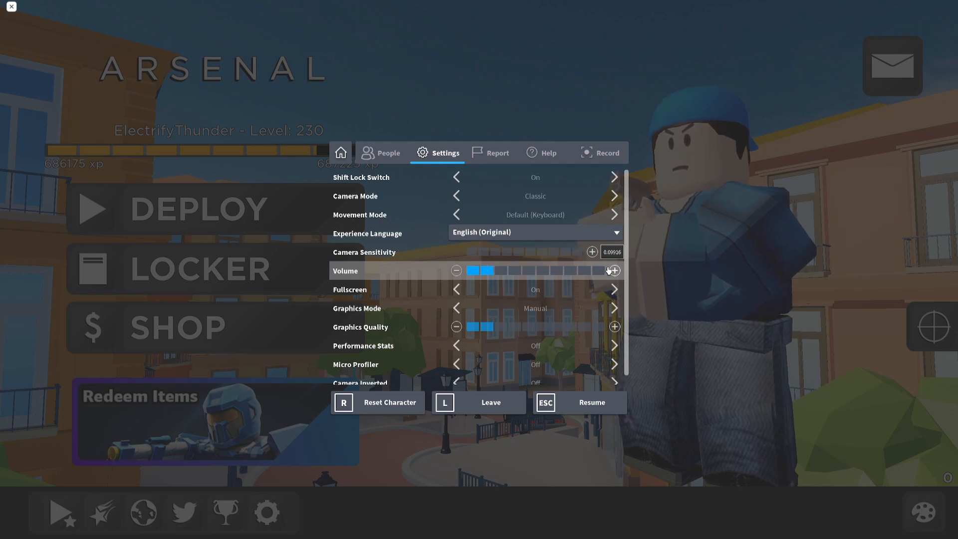
Resume the Railgun Royale match from the Roblox menu
click(590, 402)
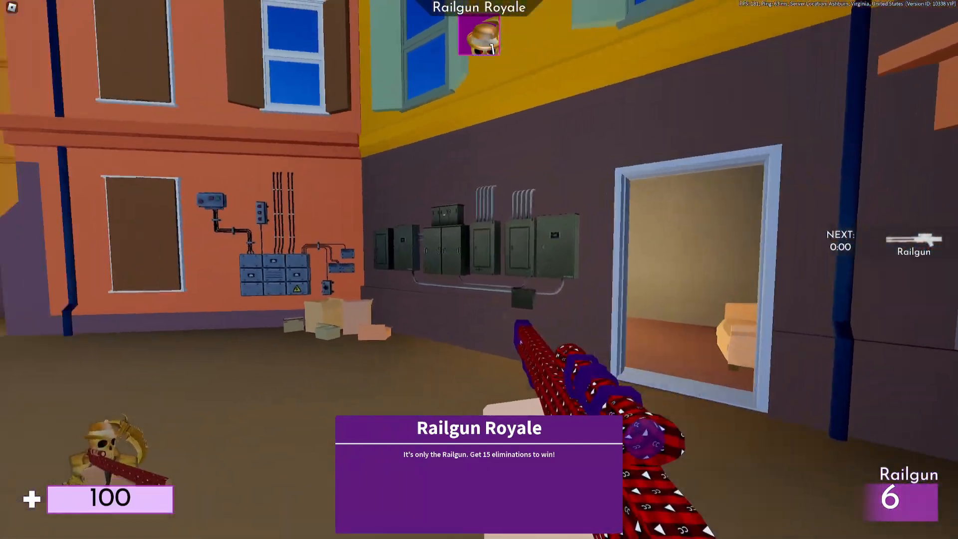
mouse_move(480, 269)
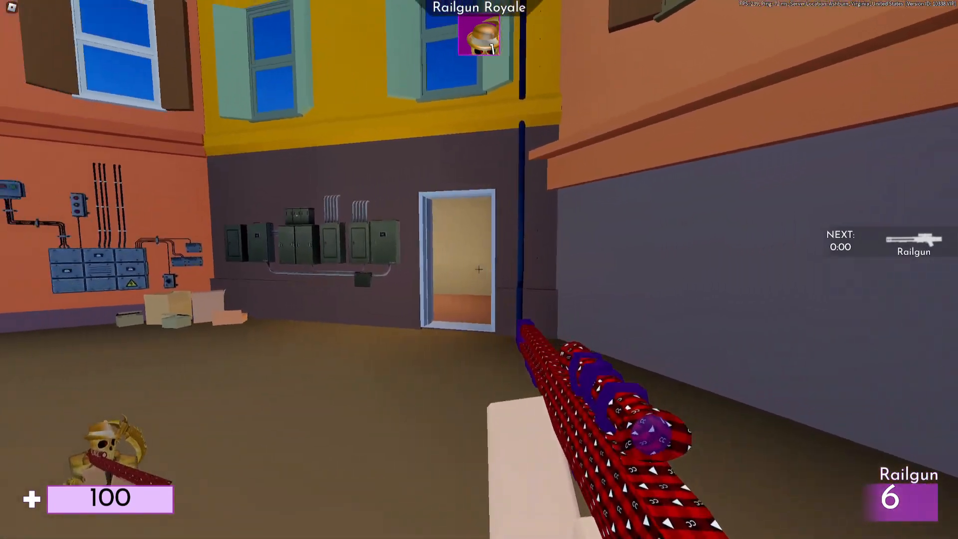
mouse_move(479, 269)
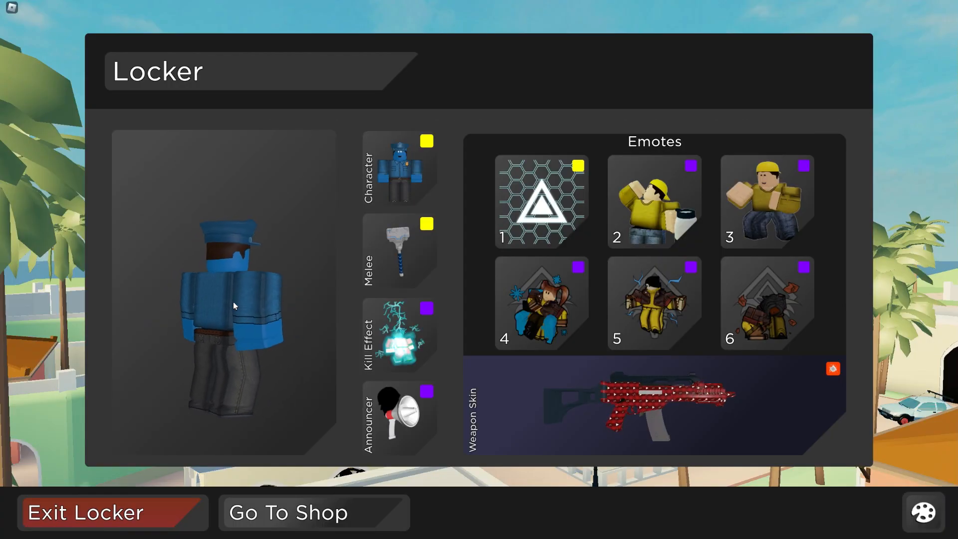
Leave the locker loadout view to reach the VIP server owner commands
click(87, 512)
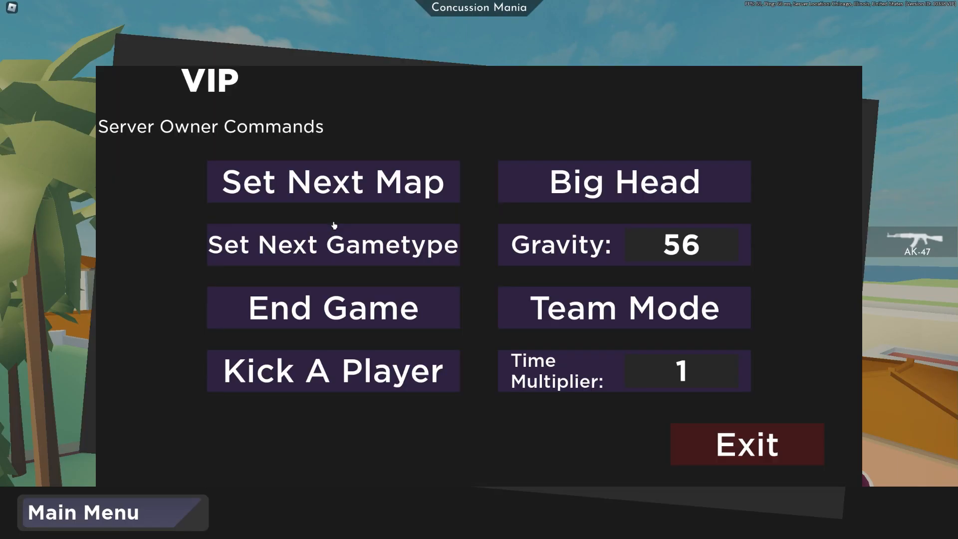
Exit the VIP commands panel and deploy into the Shotguns Only match
click(746, 444)
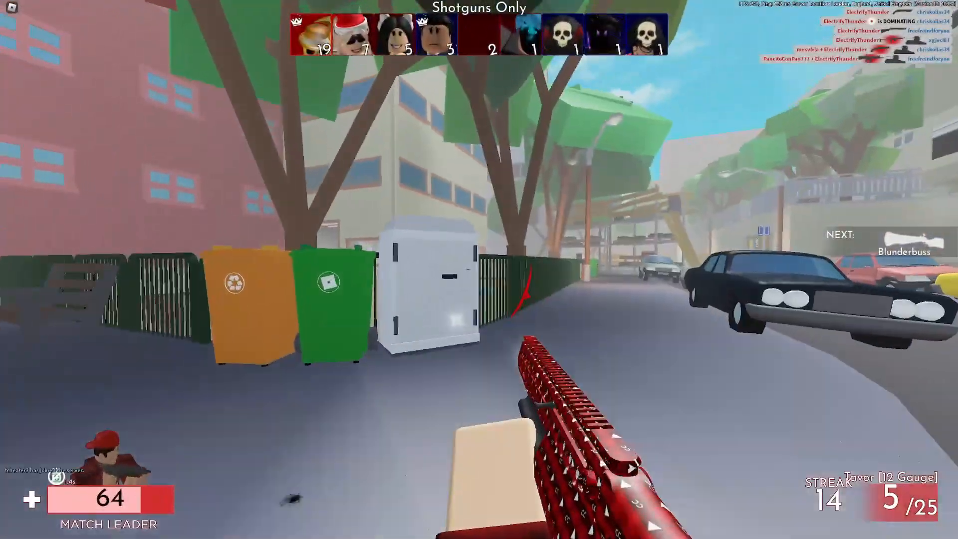
mouse_move(479, 270)
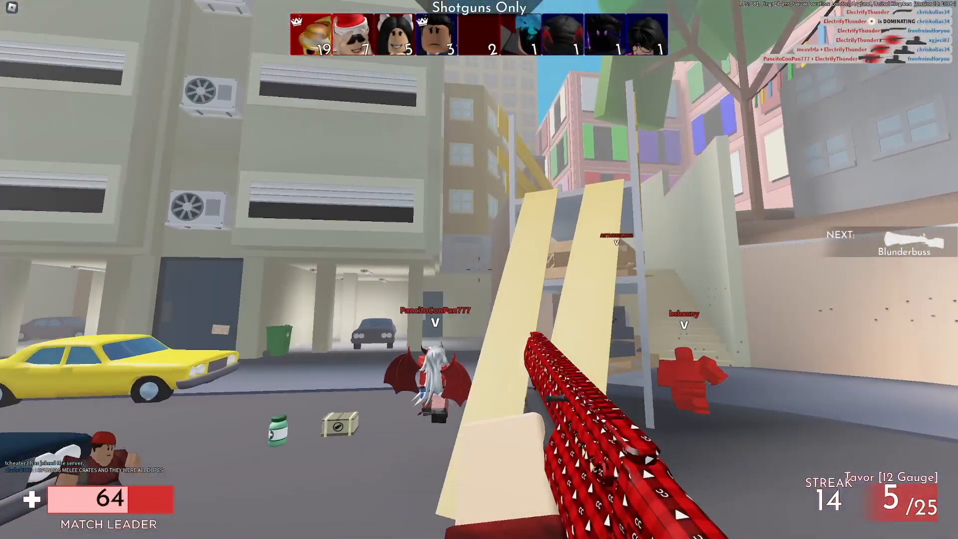